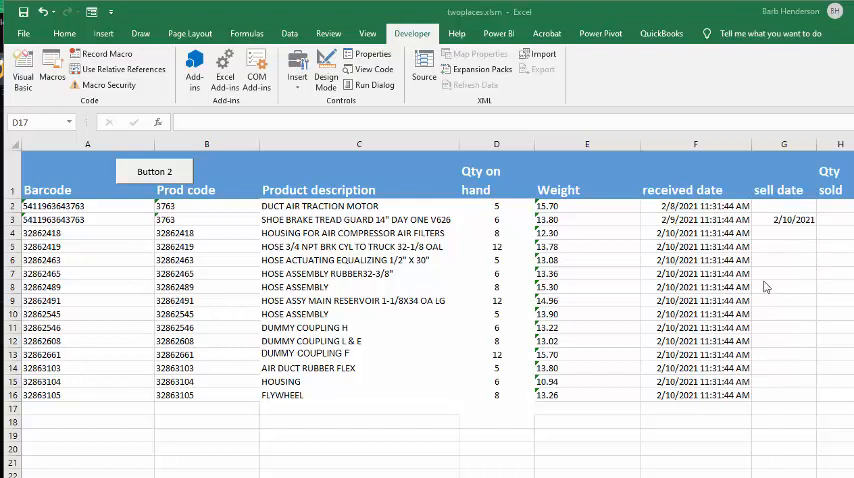
pyautogui.moveTo(830, 264)
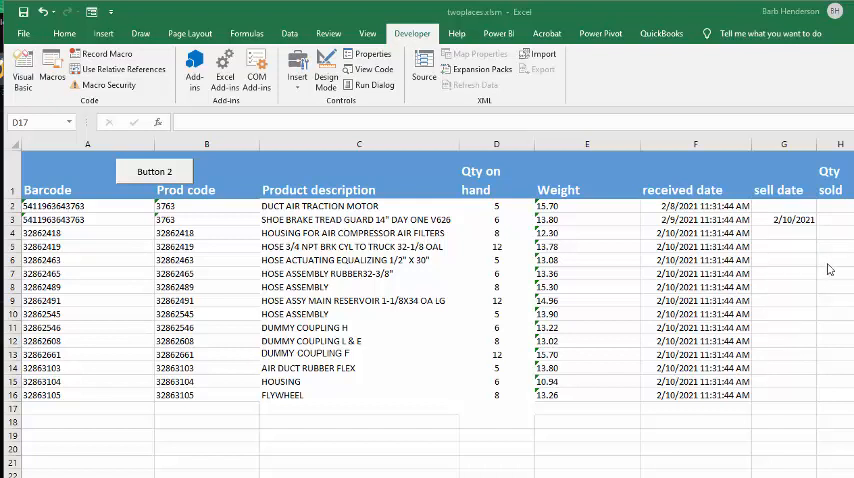
pyautogui.moveTo(700, 262)
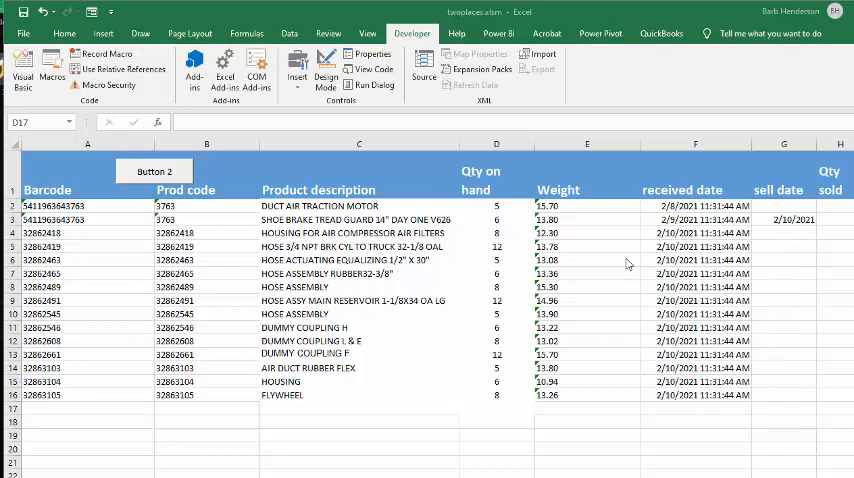
pyautogui.moveTo(472, 316)
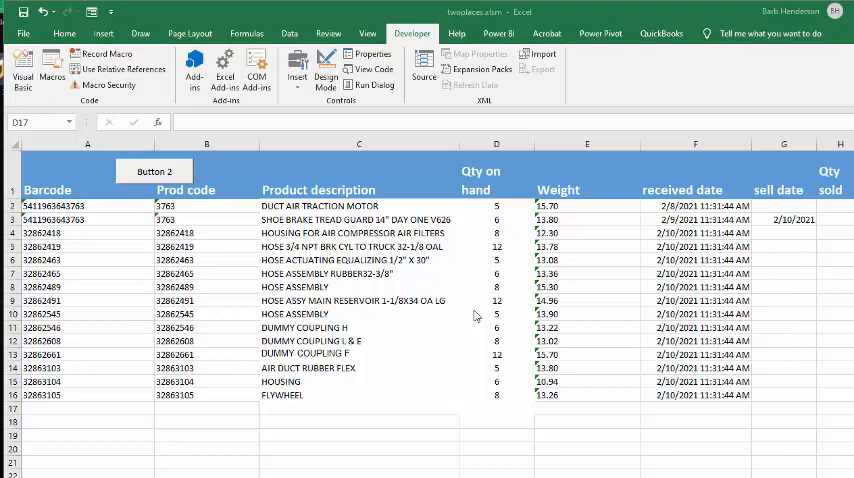
pyautogui.moveTo(512, 282)
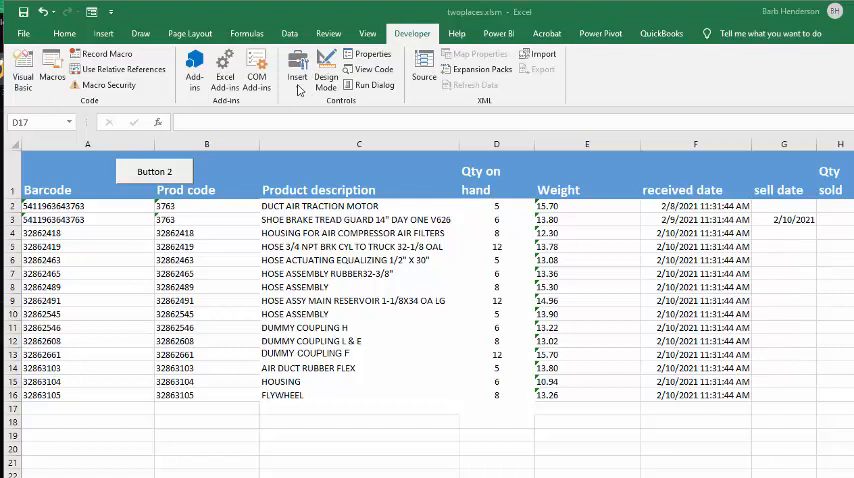
pyautogui.moveTo(300, 88)
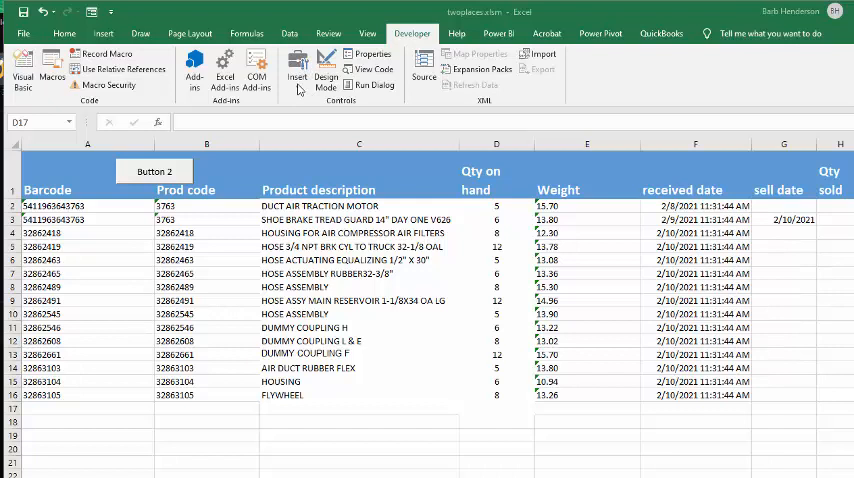
# Draw a new form-control button beside Button 2 and assign it the savetwoversions macro.
pyautogui.click(296, 64)
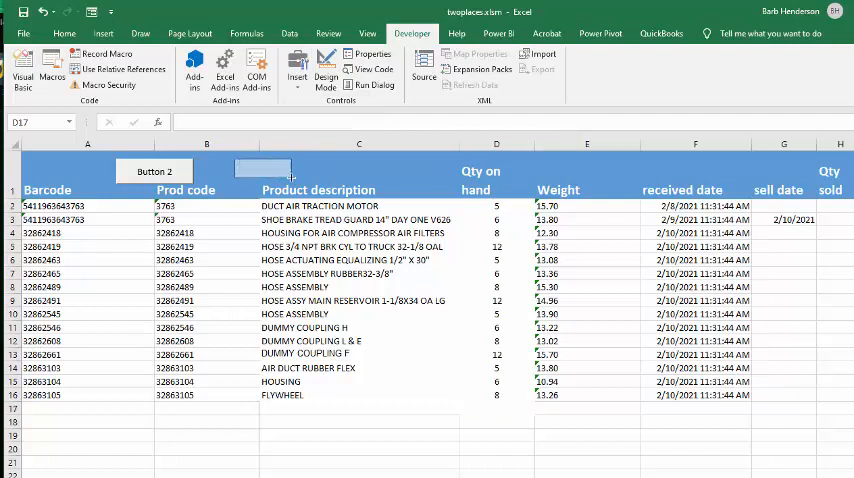
pyautogui.rightClick(154, 172)
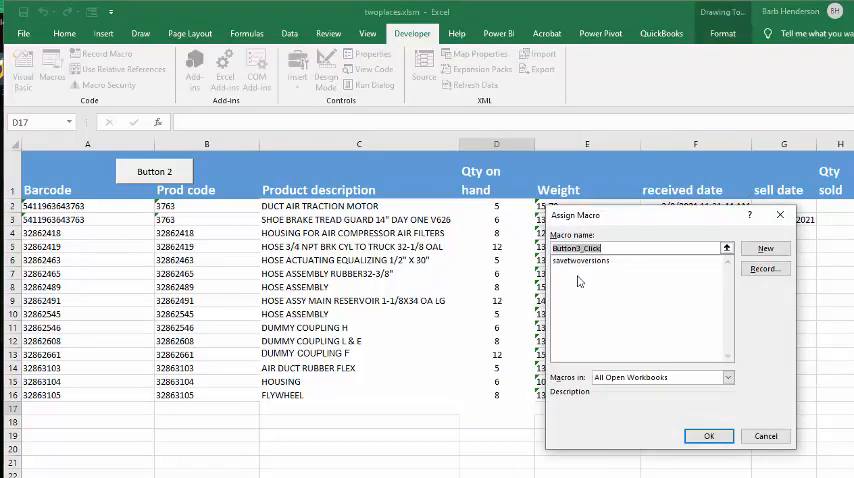
pyautogui.click(580, 260)
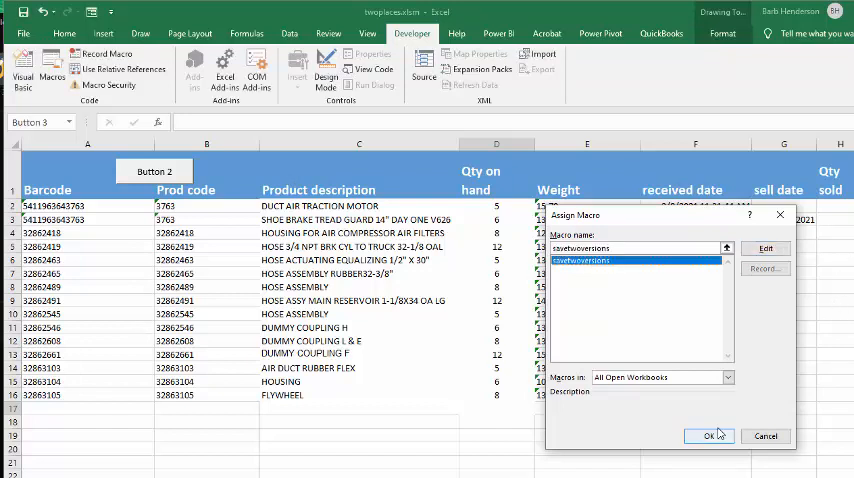
pyautogui.click(708, 436)
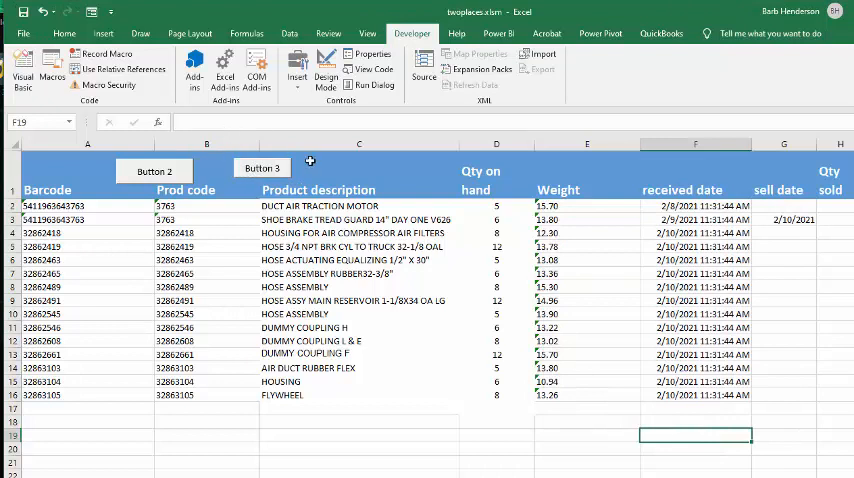
# Bring up the context menu on Button 3 to edit its label to Save.
pyautogui.rightClick(260, 168)
pyautogui.write('Save')
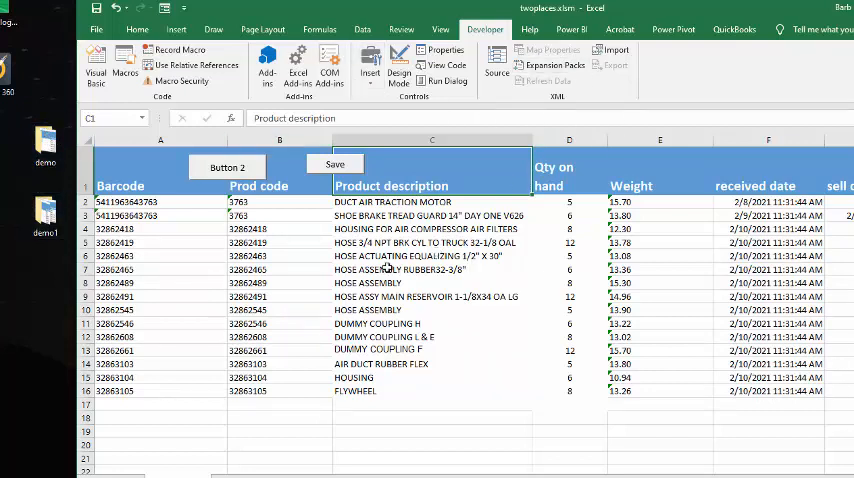
pyautogui.moveTo(14, 410)
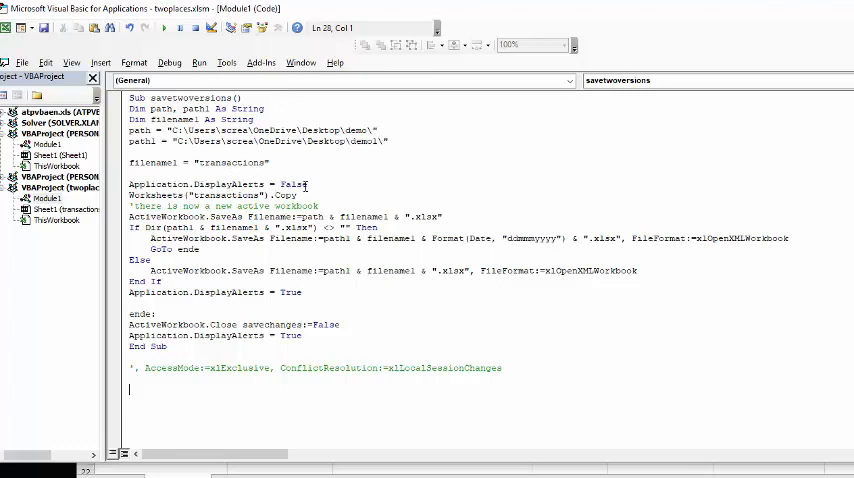
pyautogui.moveTo(356, 200)
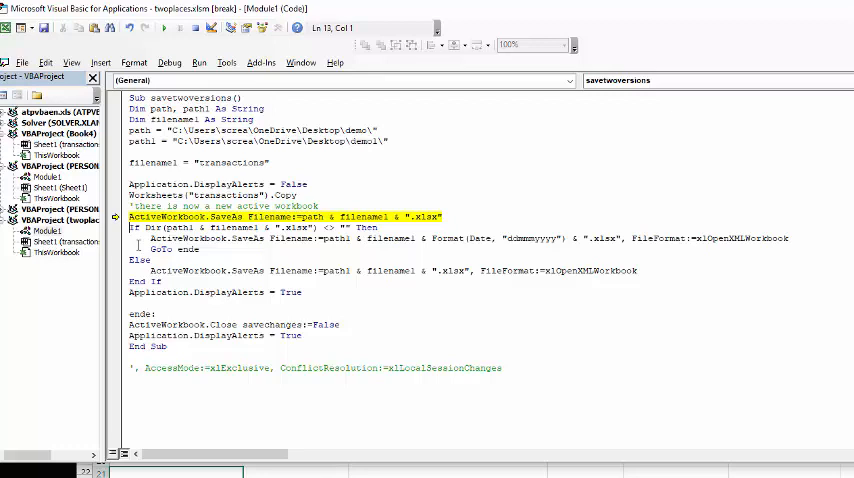
# Step through the SaveAs, workbook Close and DisplayAlerts lines with F8.
pyautogui.press('F8')
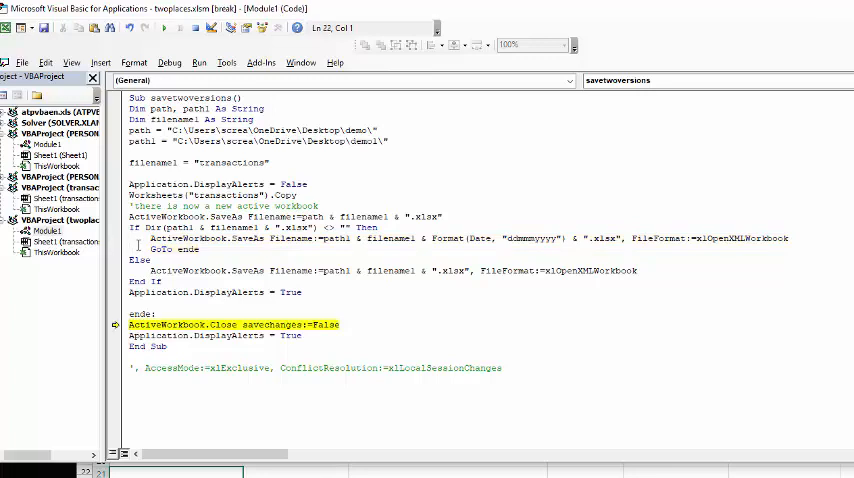
pyautogui.press('F8')
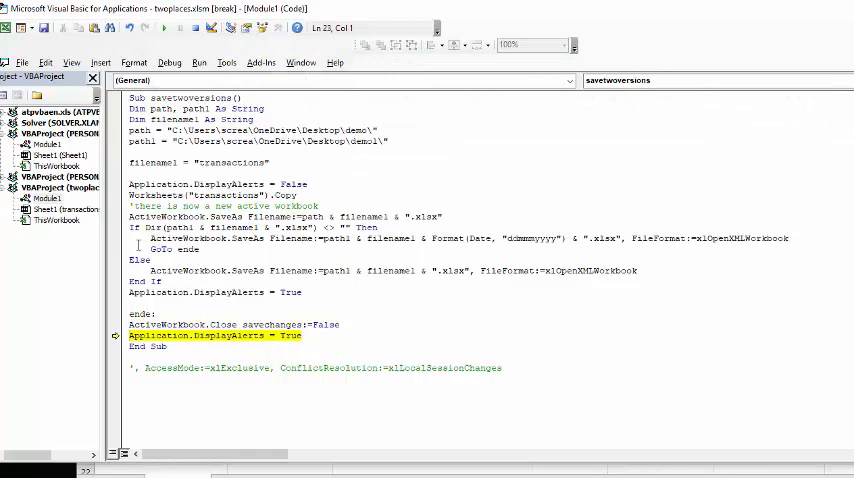
pyautogui.press('F8')
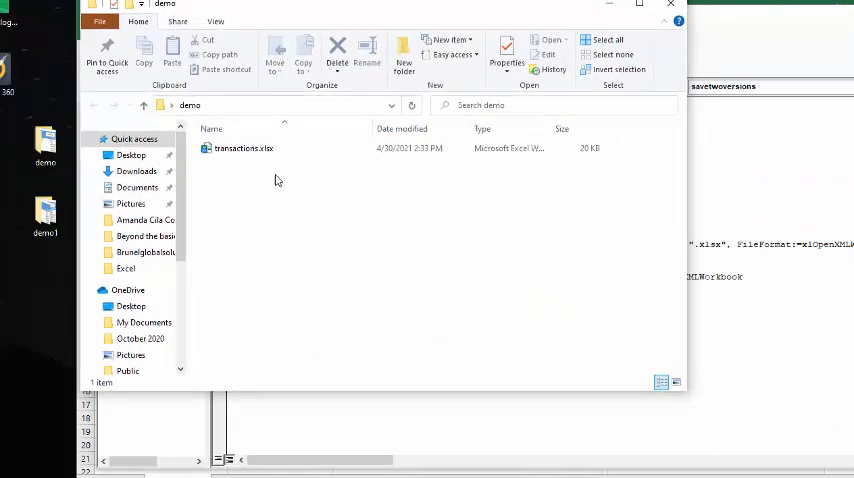
# Switch to the demo1 folder to see transactions.xlsx and its date-stamped copy.
pyautogui.click(244, 148)
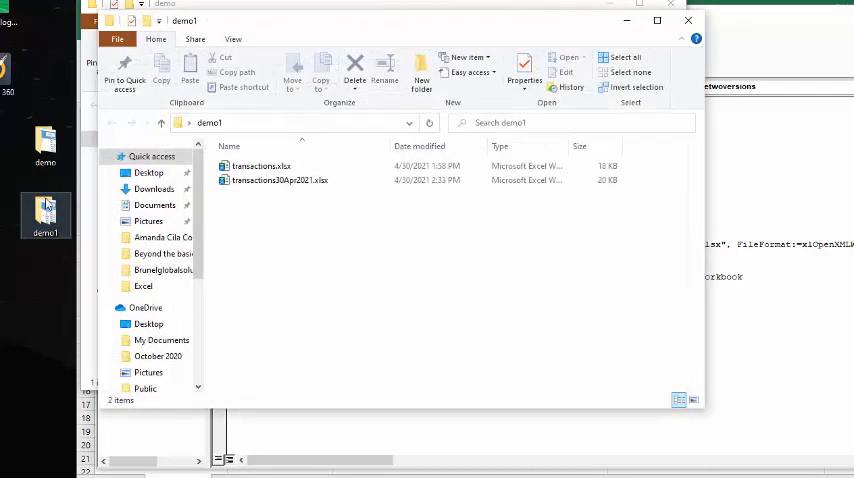
pyautogui.click(280, 180)
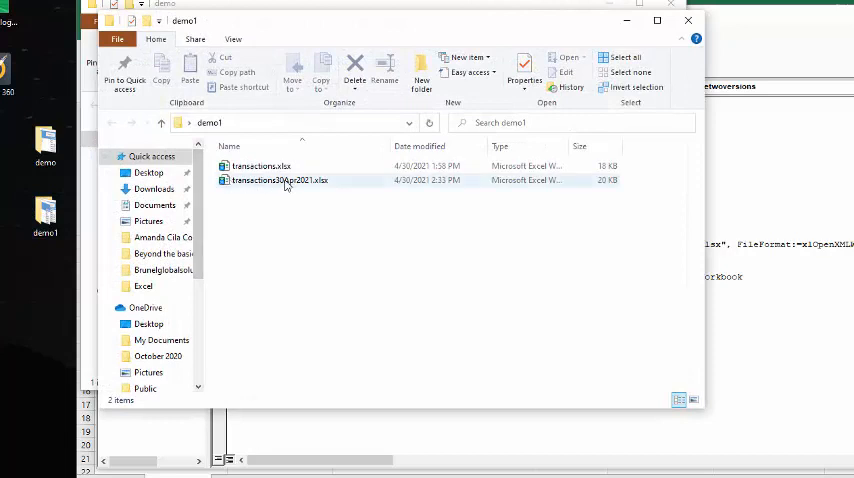
pyautogui.moveTo(280, 180)
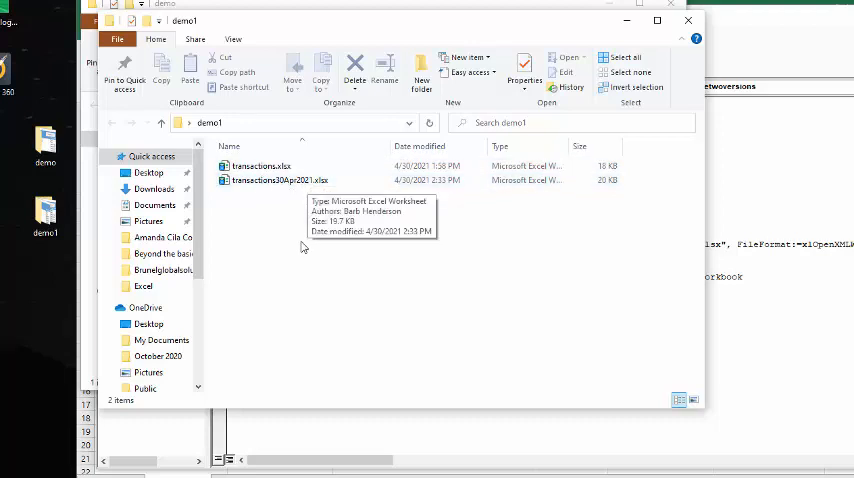
pyautogui.moveTo(300, 220)
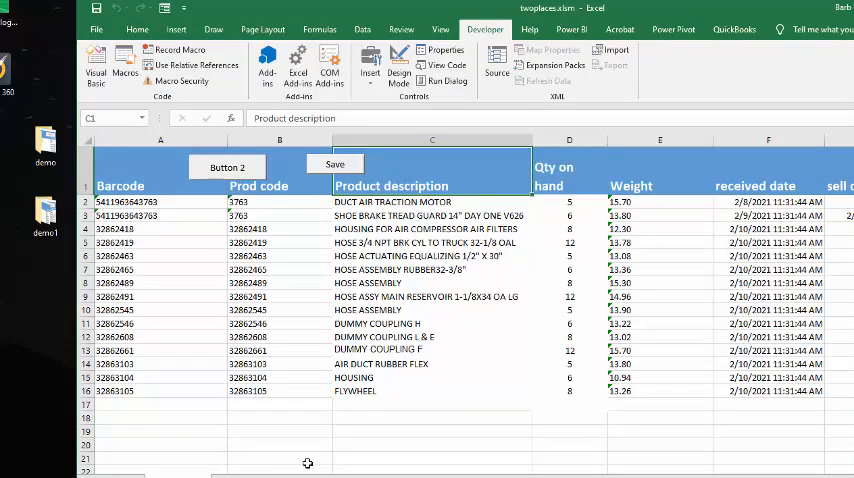
# Run the Save button so the macro writes both transactions copies again.
pyautogui.click(280, 336)
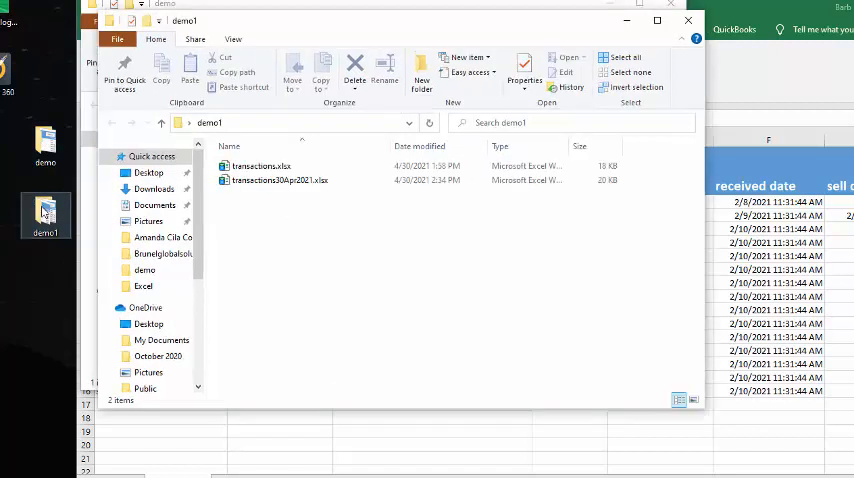
# Review the refreshed transactions.xlsx and date-stamped copy in demo1.
pyautogui.click(260, 164)
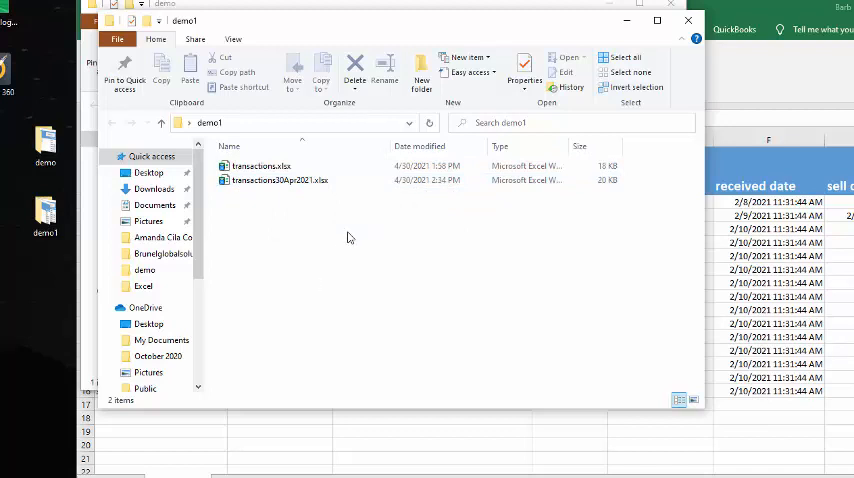
pyautogui.moveTo(320, 212)
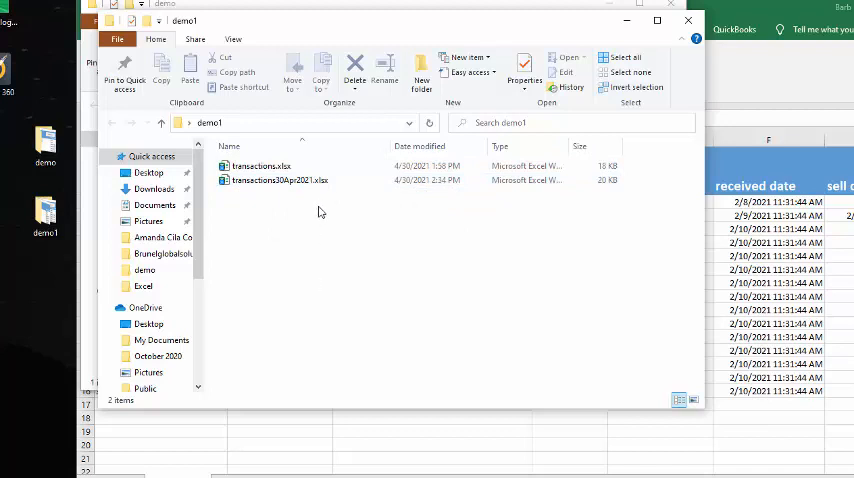